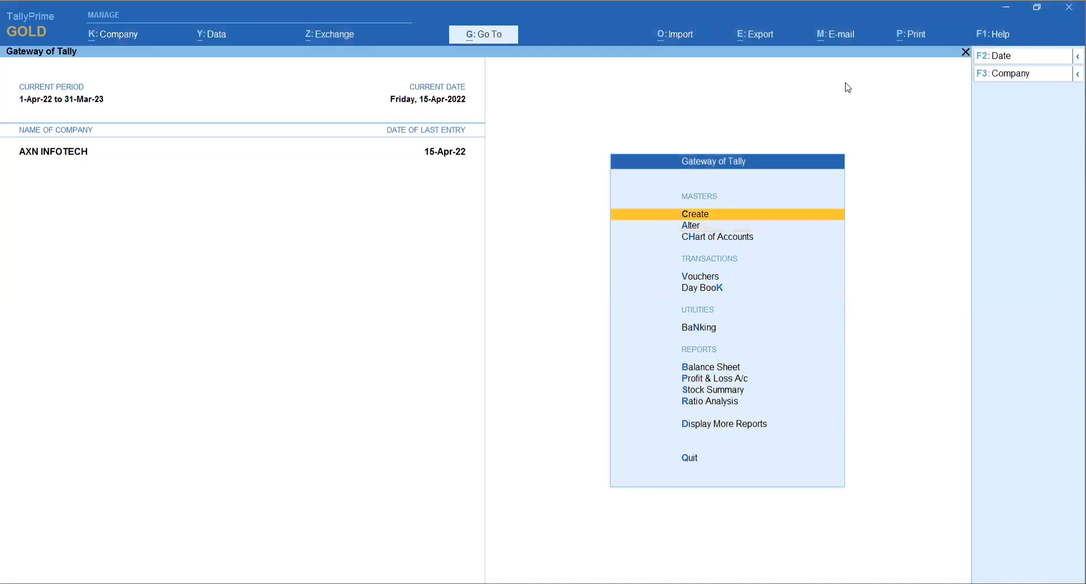
Create the simple unit NOS with formal name Number under AXN INFOTECH.
click(695, 214)
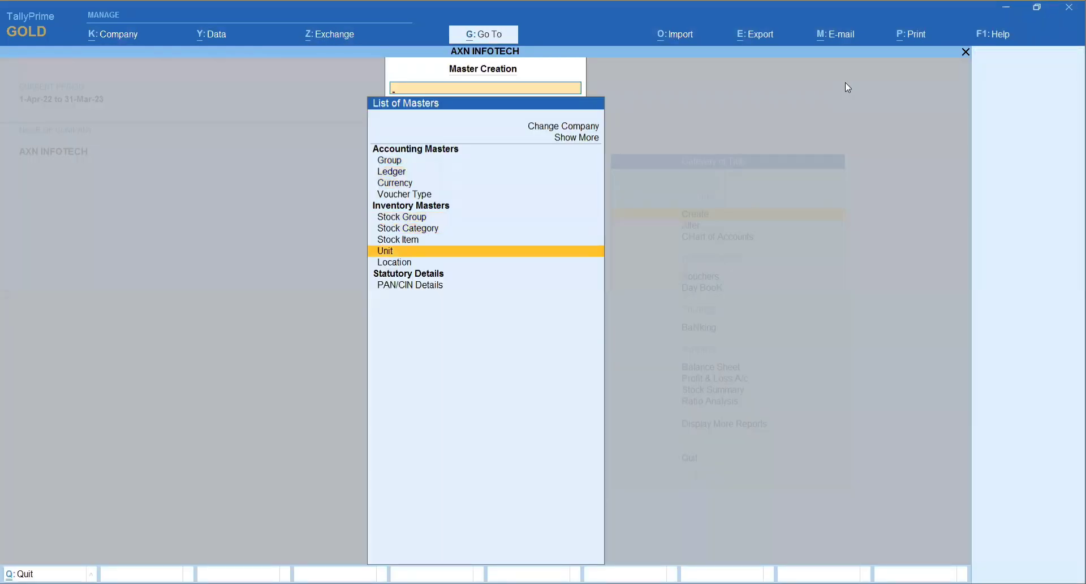
click(384, 251)
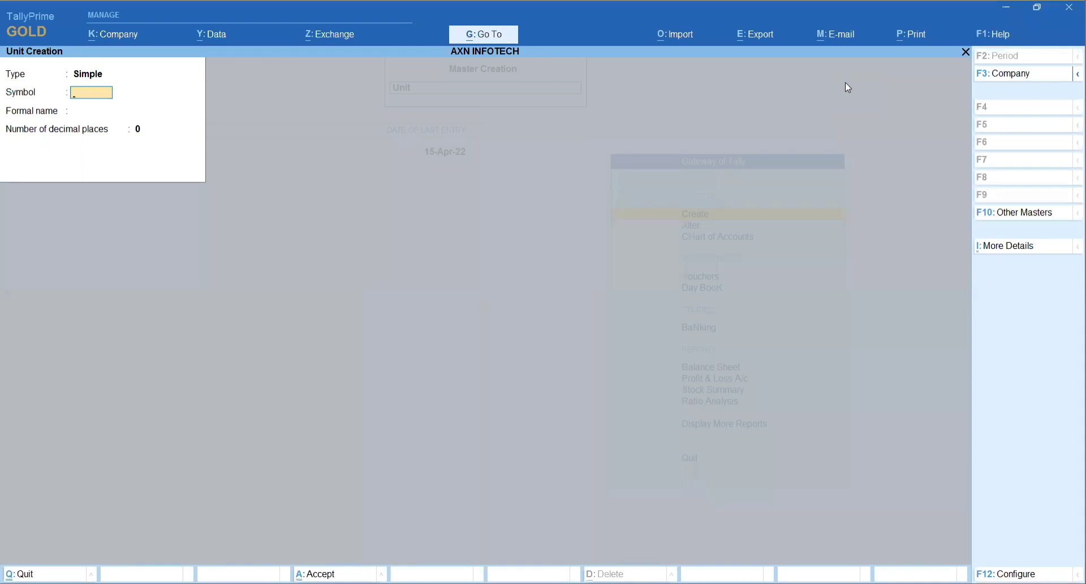
click(100, 74)
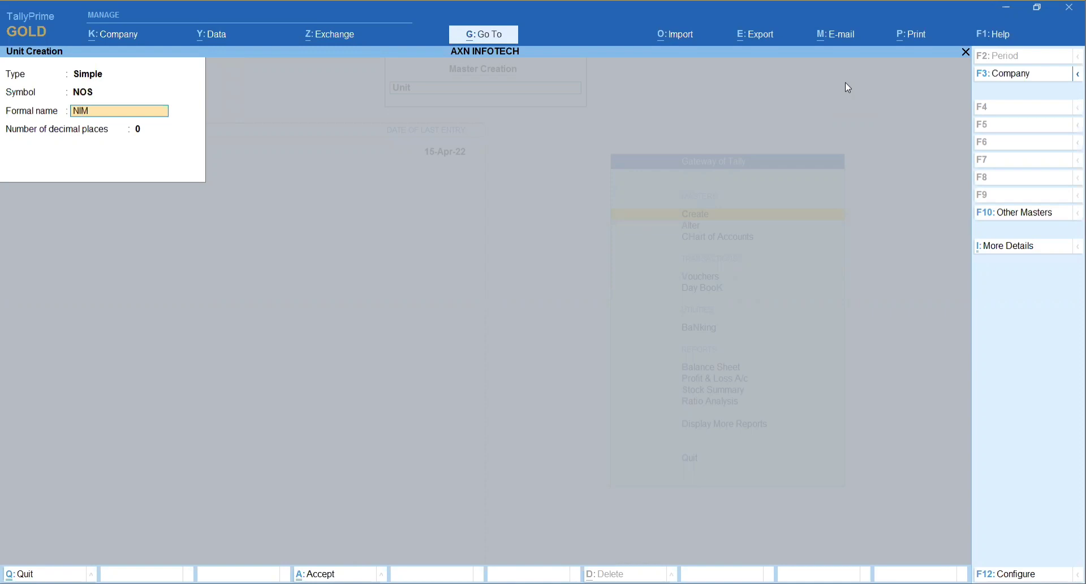
text(BER)
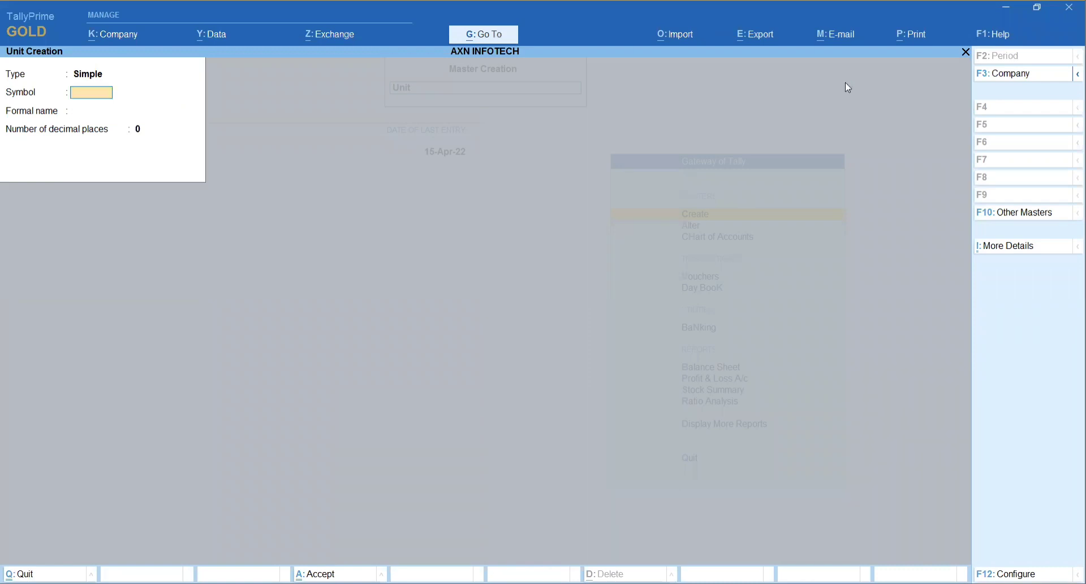
Create the simple units BOX and PCS (formal name Pieces).
text(BO)
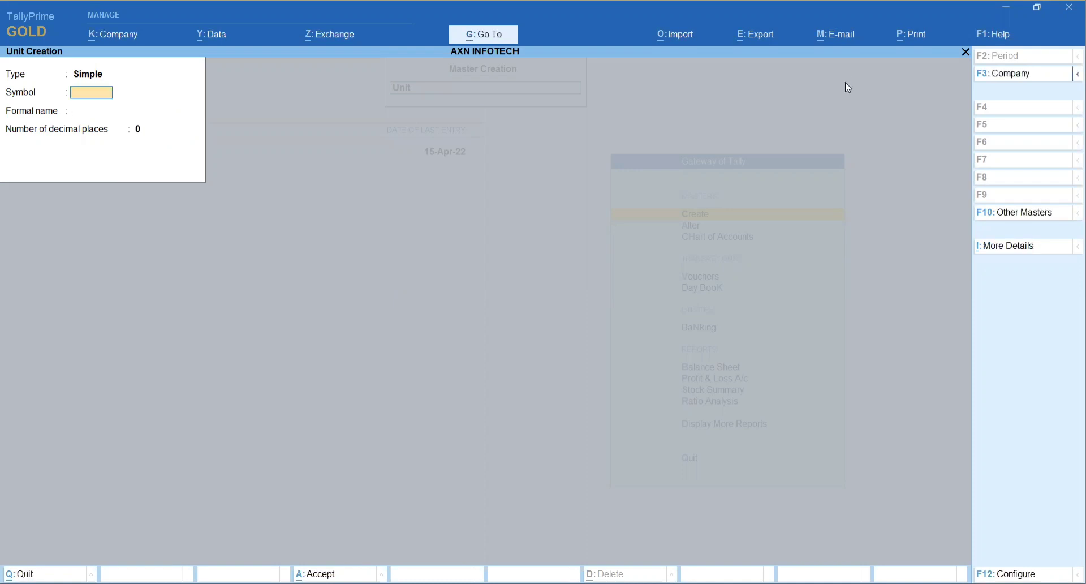
text(PCS)
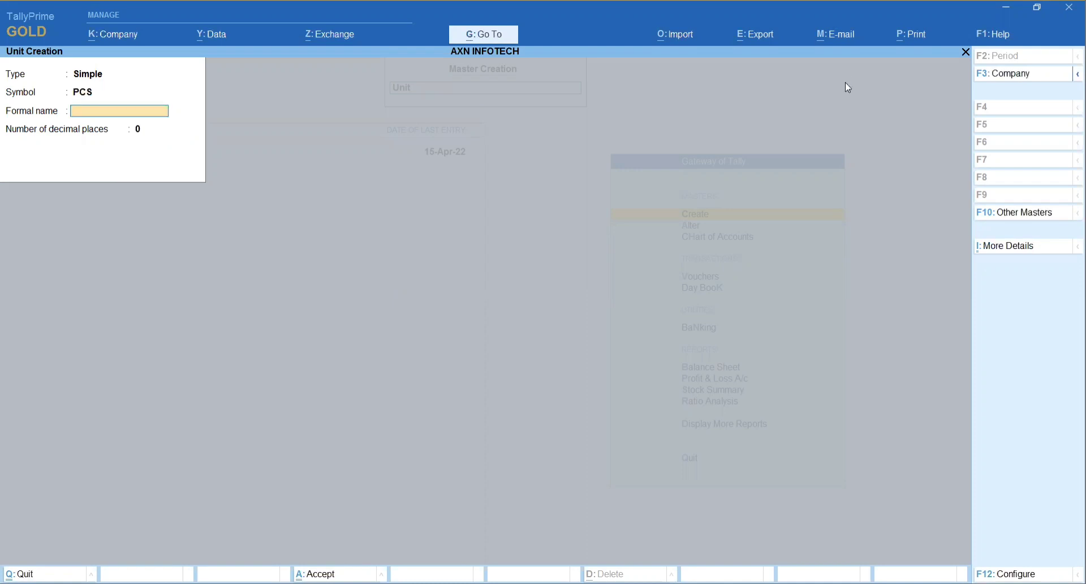
text(PIECES)
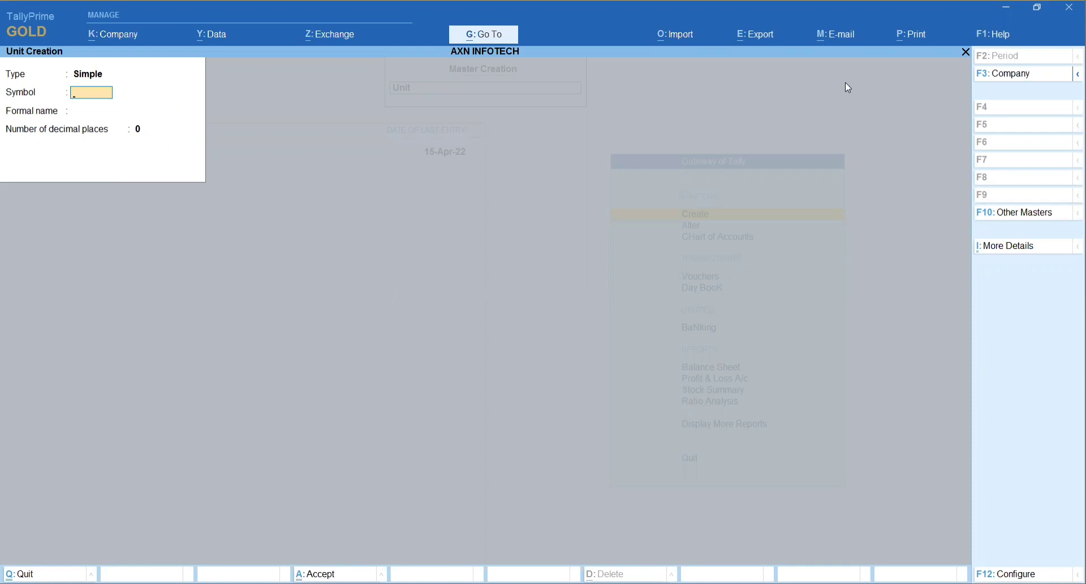
Define a compound unit with BOX as first unit, conversion 12, PCS as second unit.
click(103, 73)
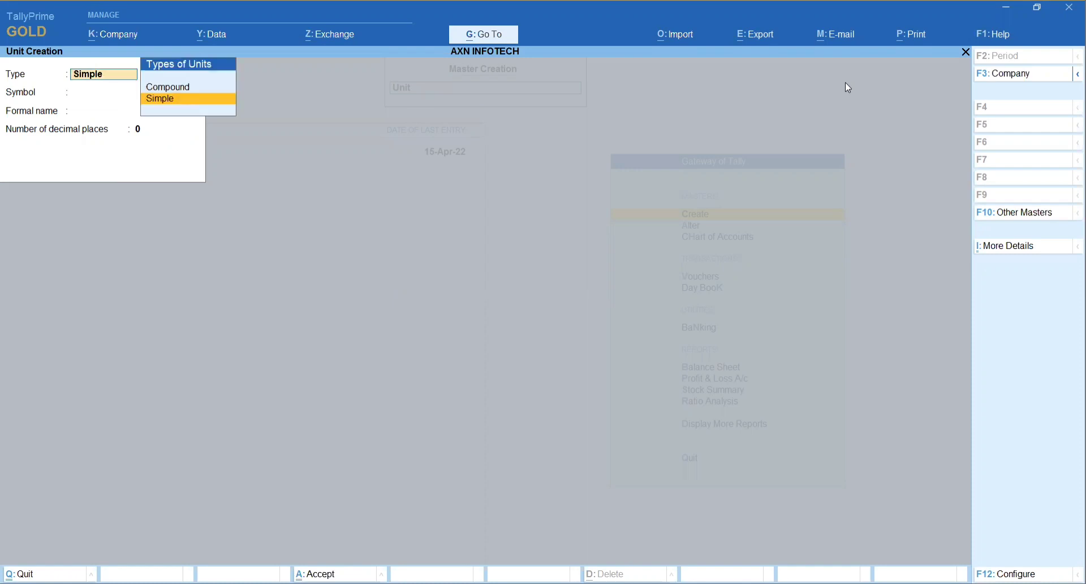
click(168, 86)
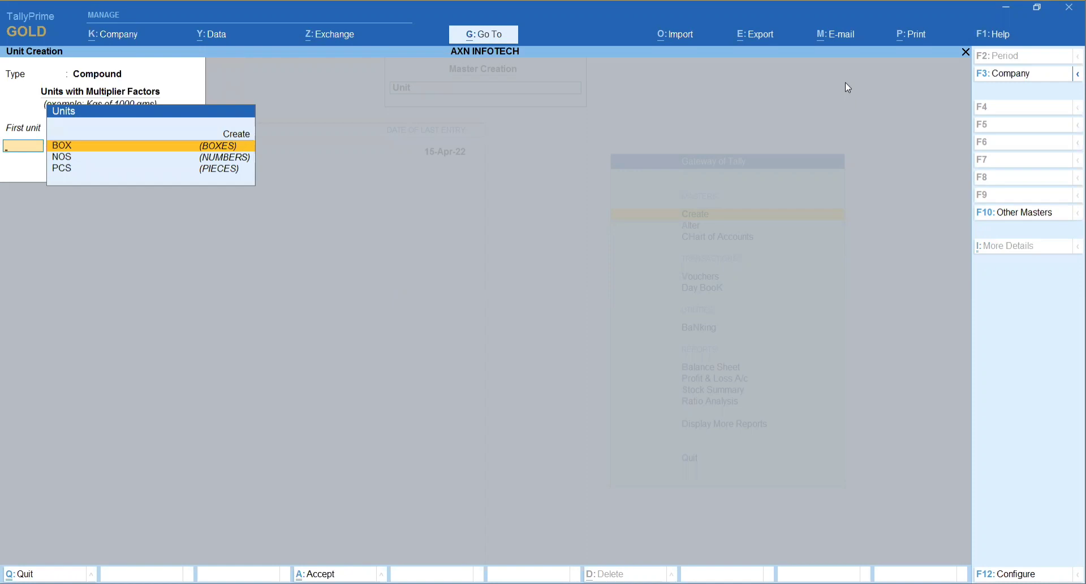
click(61, 146)
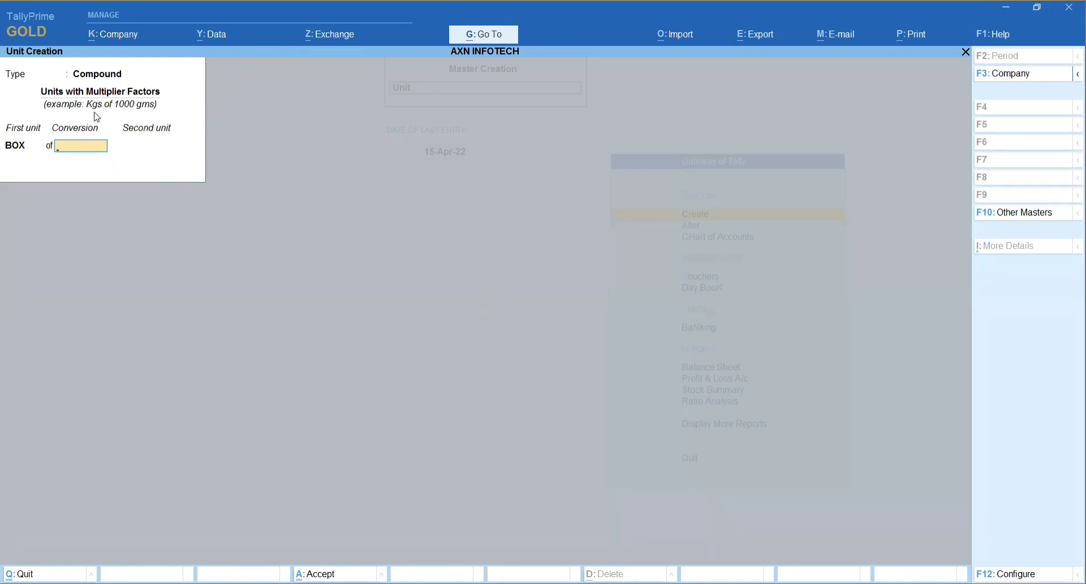
mouse_move(137, 113)
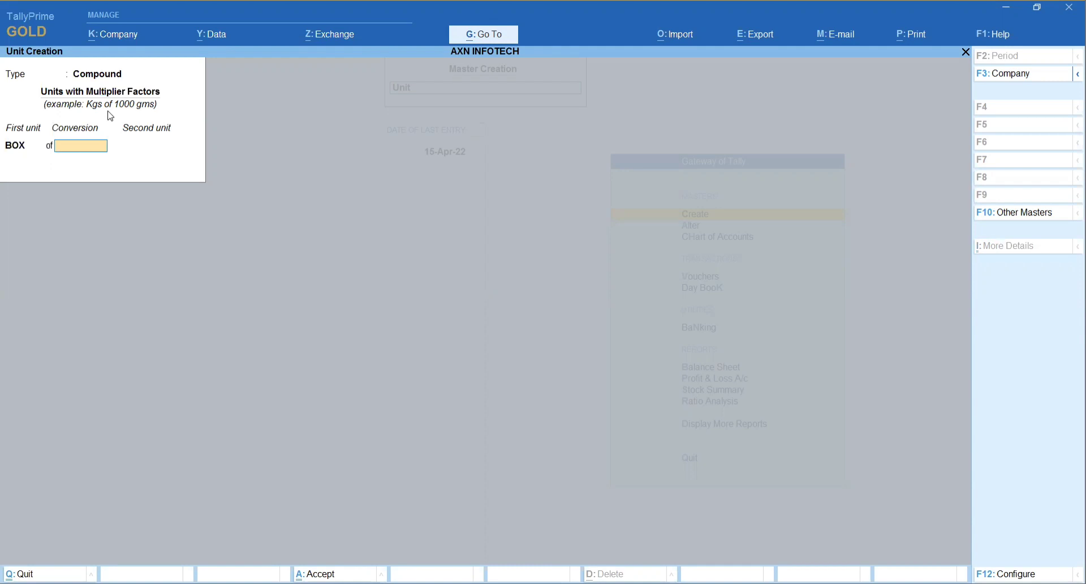
text(12)
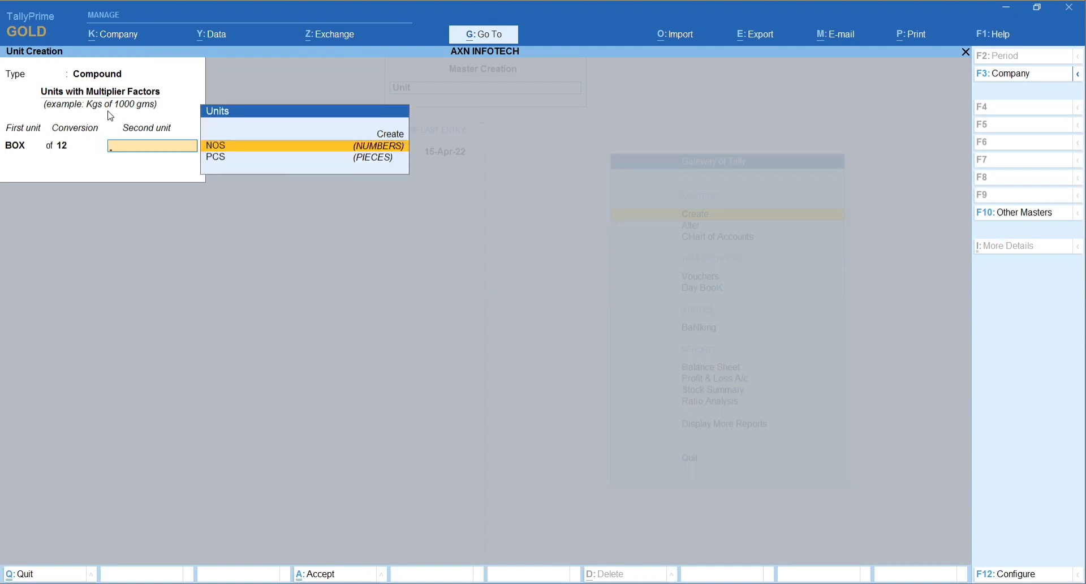
click(215, 157)
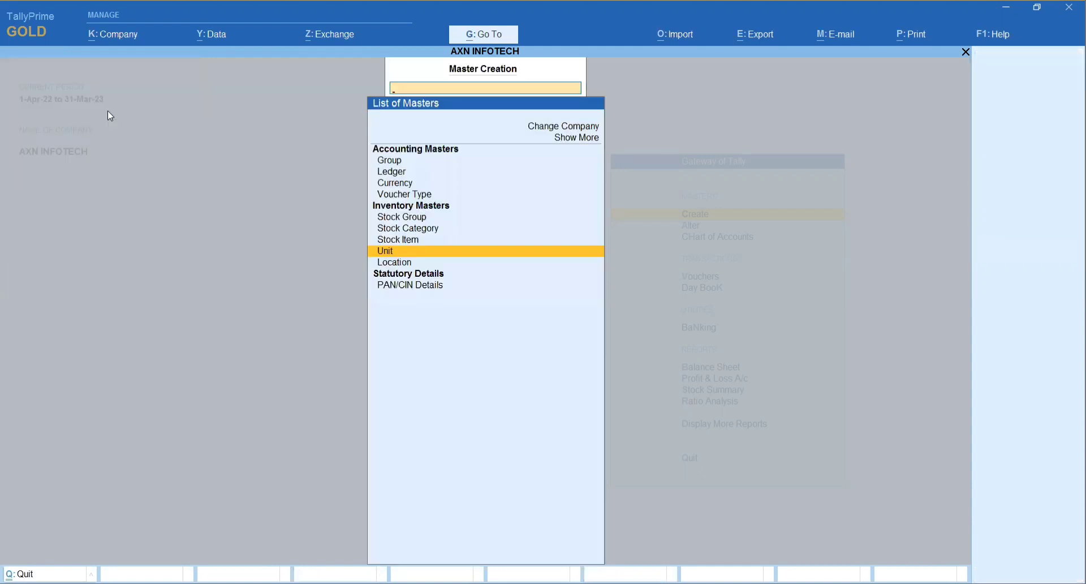
Create the stock item PEN with its unit and accept it.
click(397, 239)
text(PEN)
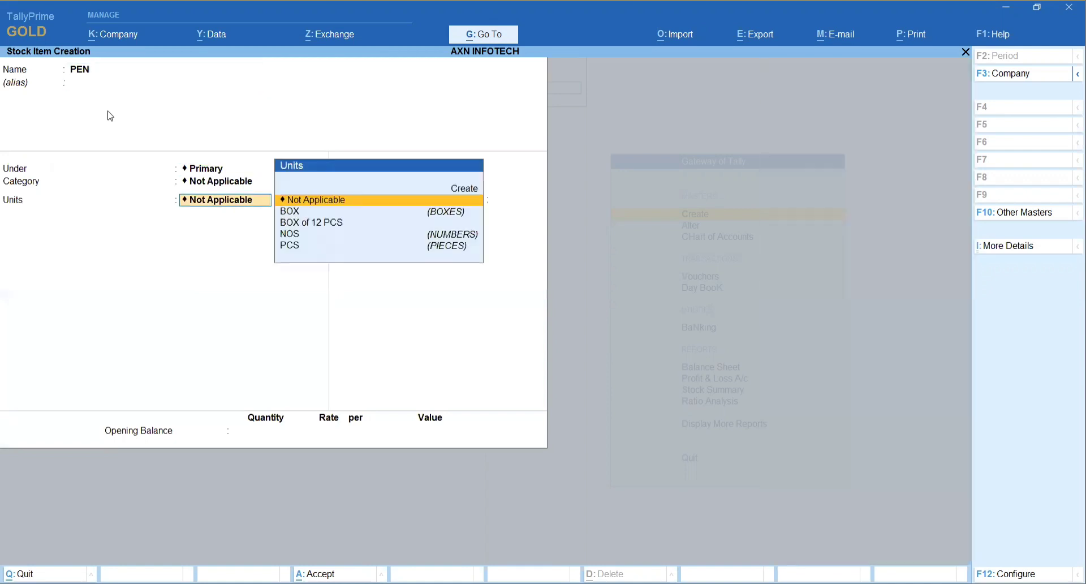
click(289, 233)
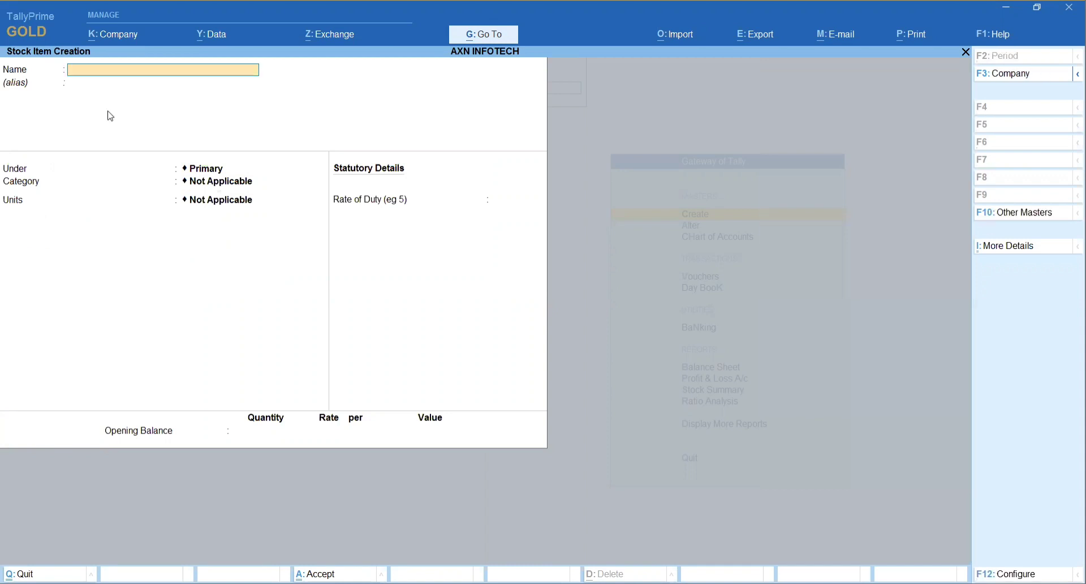
Create the stock item PEN BOX under Primary, measured in BOX of 12 PCS.
text(PEN BOX)
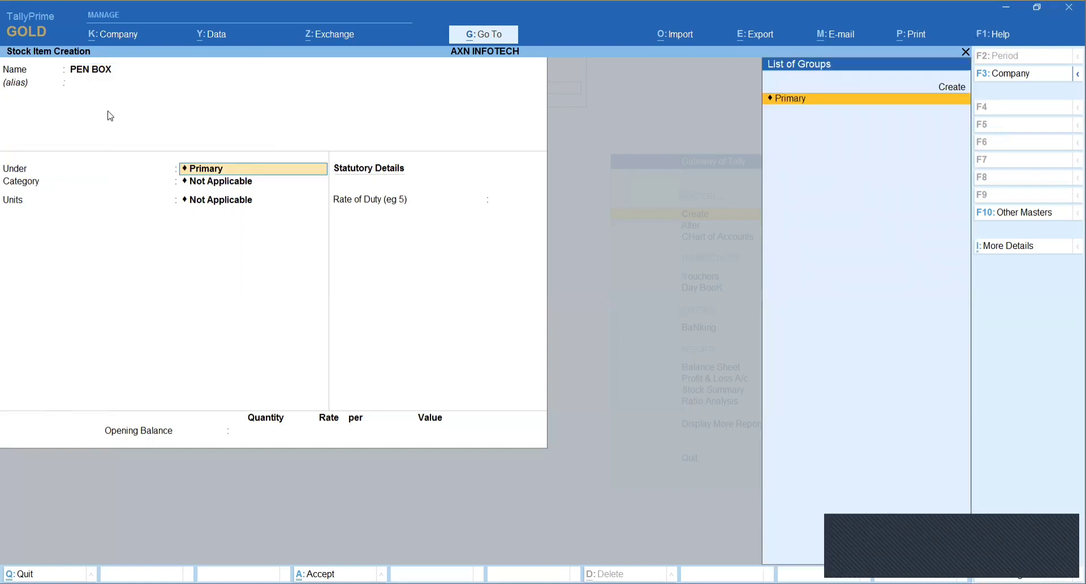
click(225, 199)
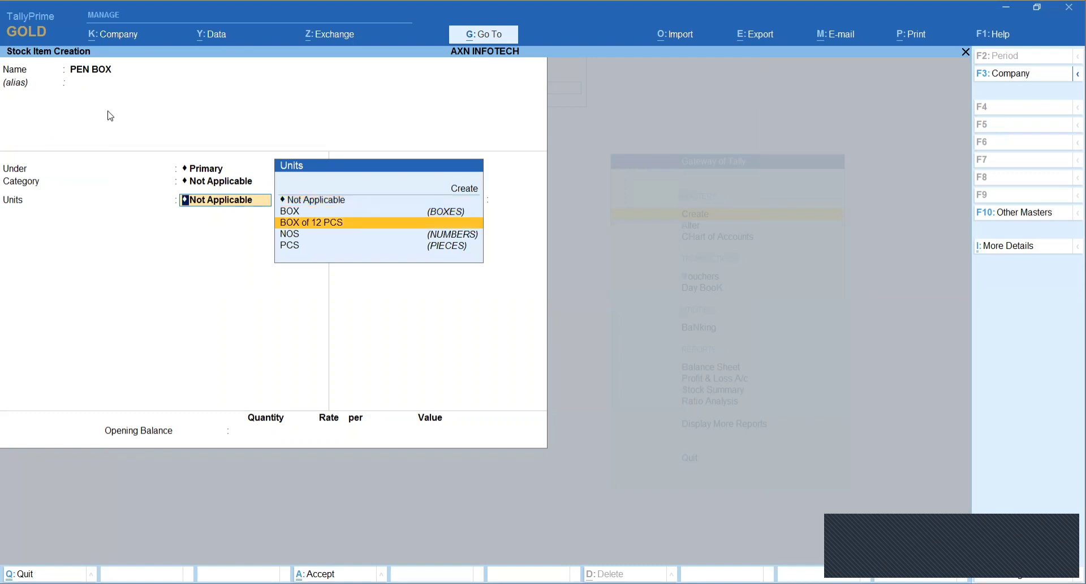
click(311, 222)
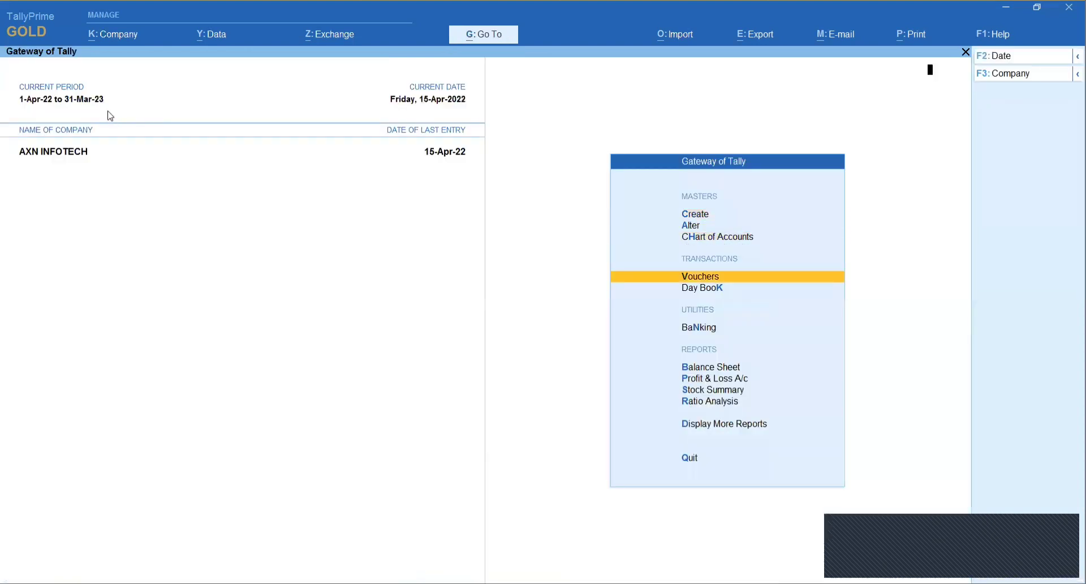
Enter a cash purchase voucher with PEN at 100 NOS × 25 = 2,500.
click(701, 276)
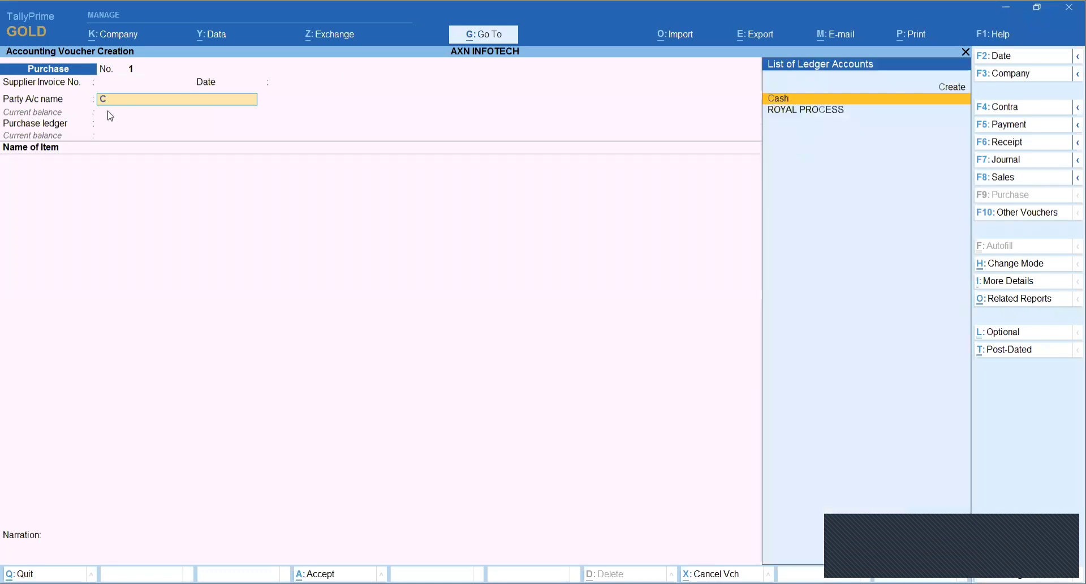
click(779, 98)
text(25)
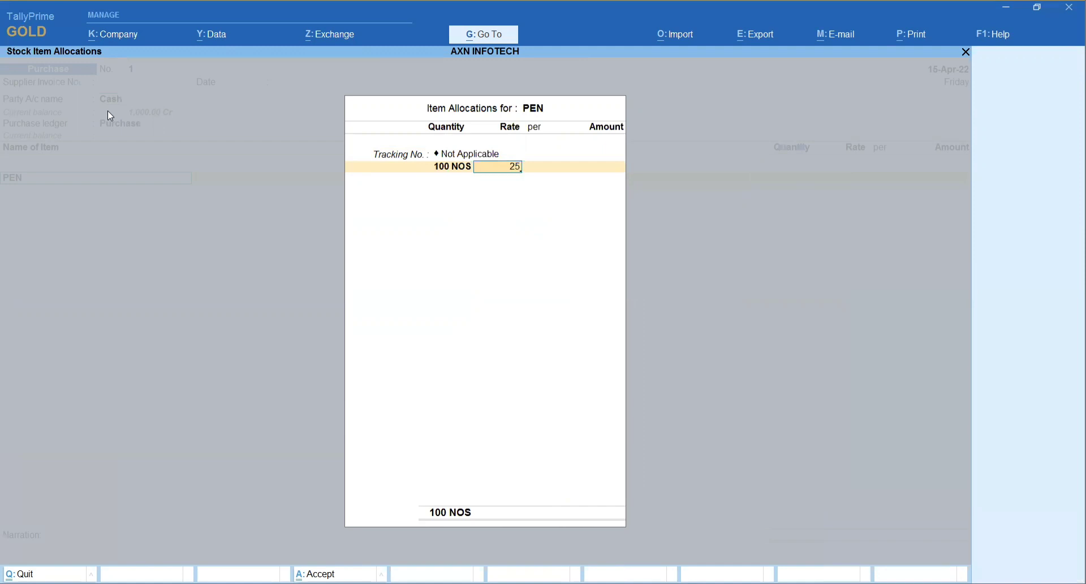
key(enter)
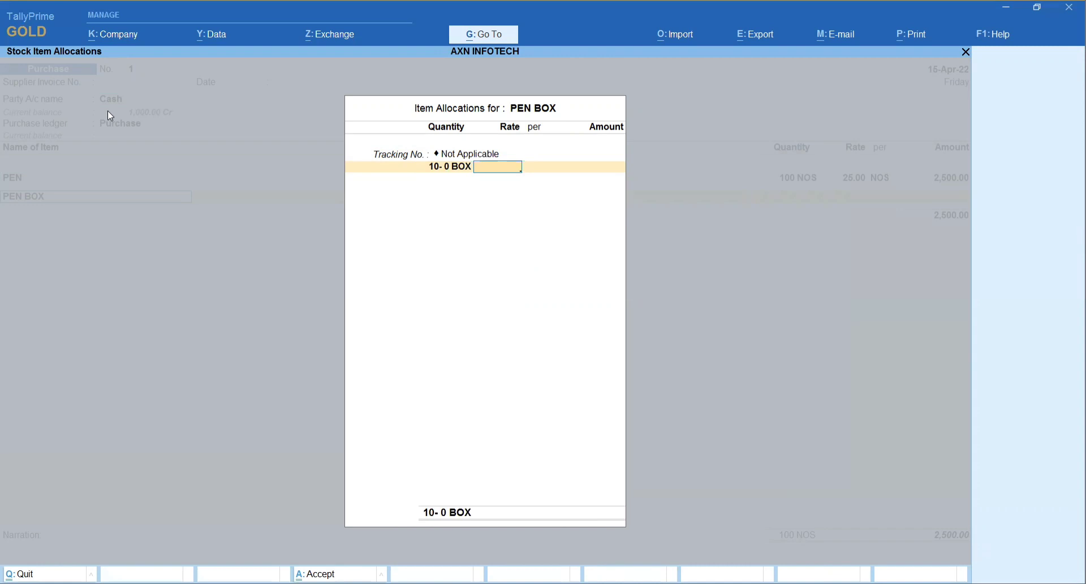
Set PEN BOX quantity to 10-6 BOX, save the purchase voucher and return to the Gateway.
text(10-)
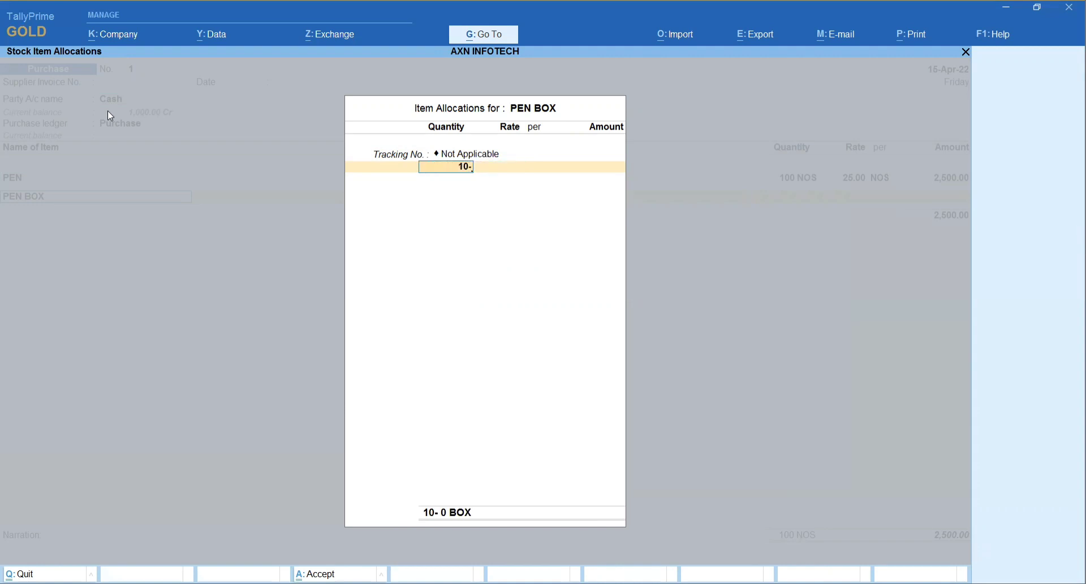
text(6 BOX)
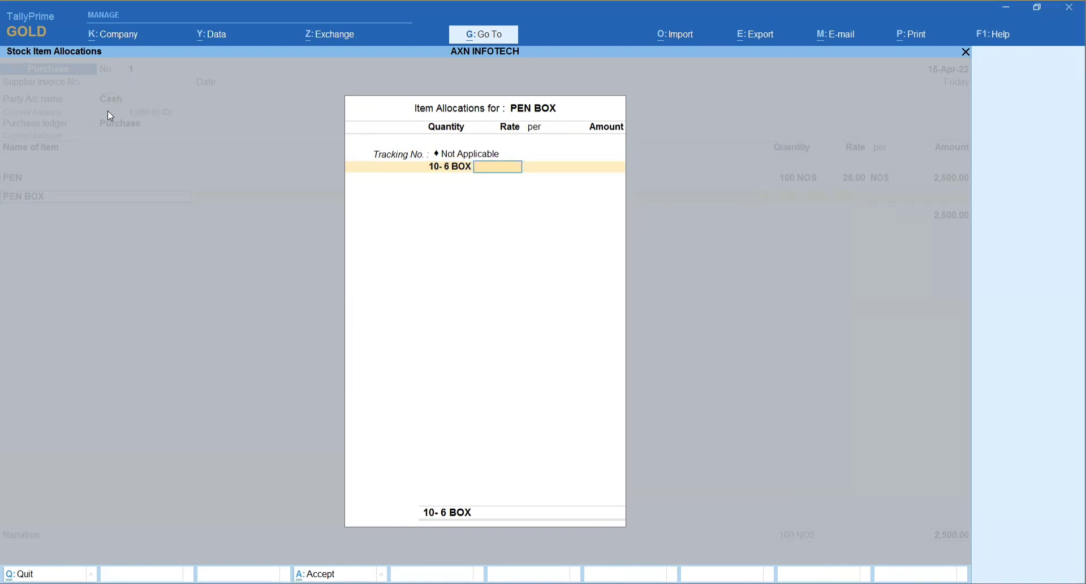
key(enter)
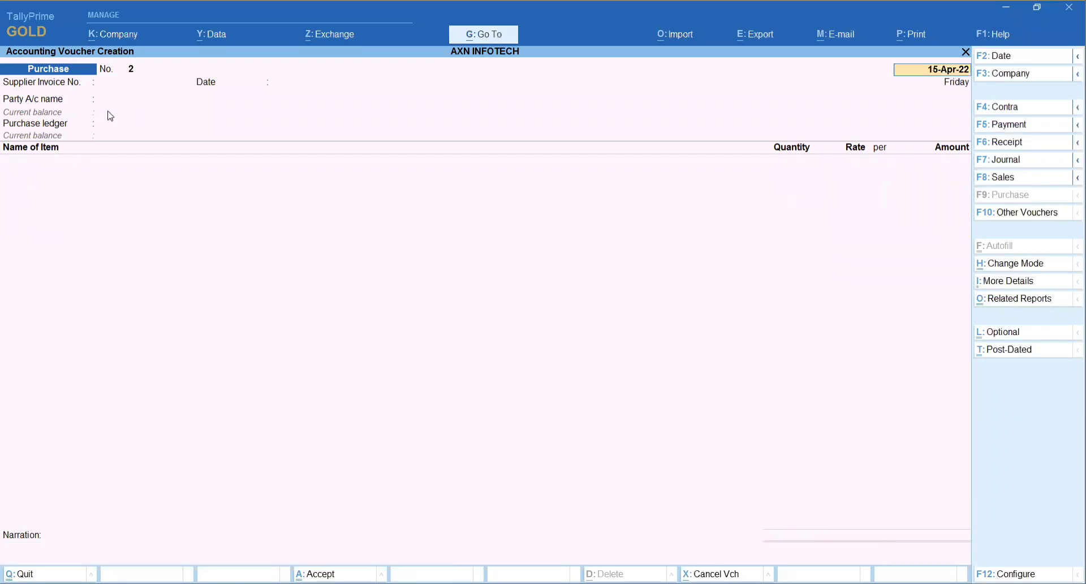
key(Escape)
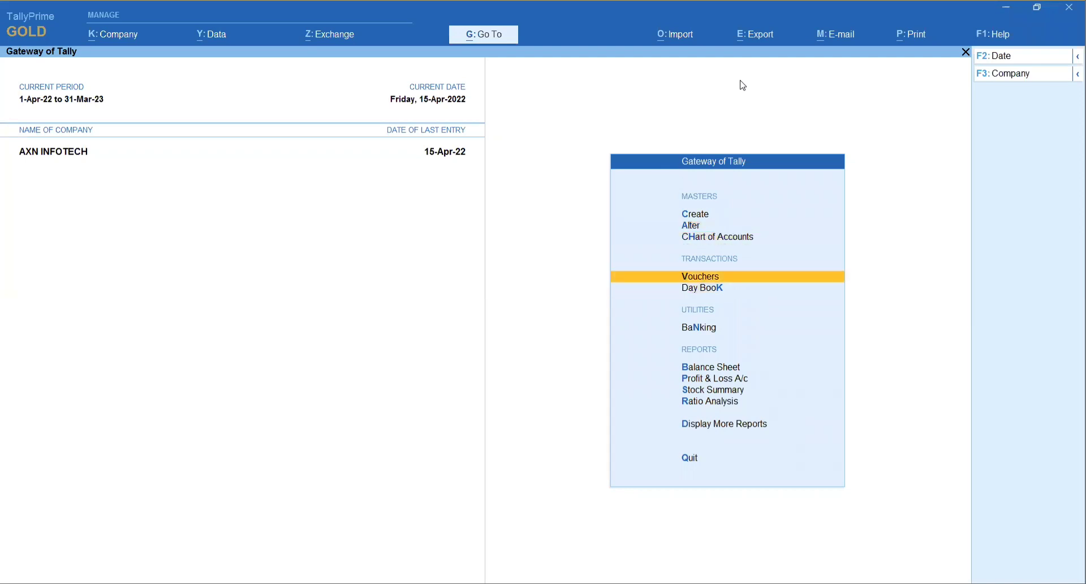
Start a sales voucher (F8) with Cash as party and Sales as the ledger.
click(701, 277)
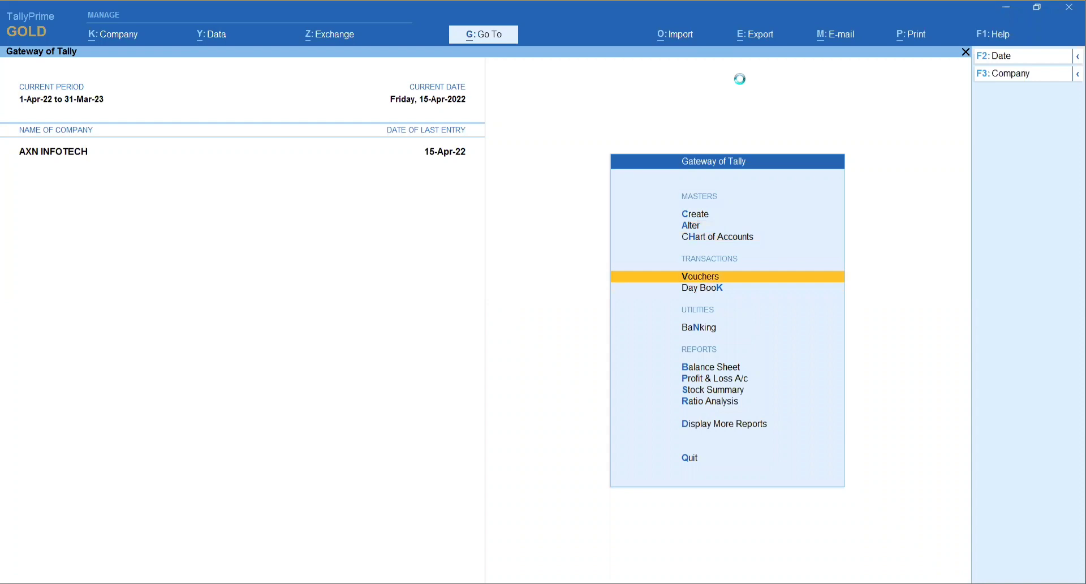
click(702, 276)
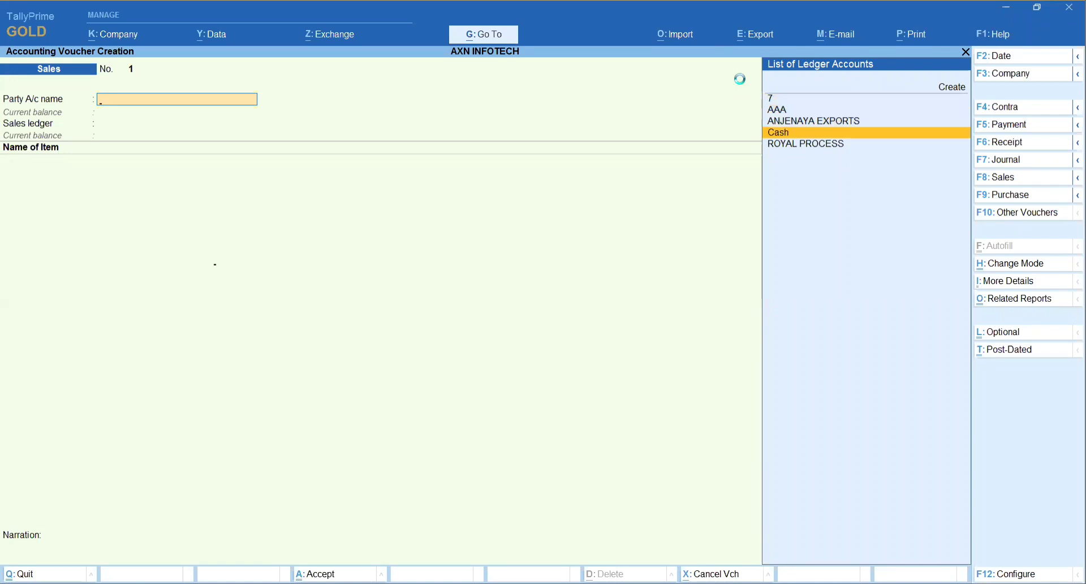
click(778, 133)
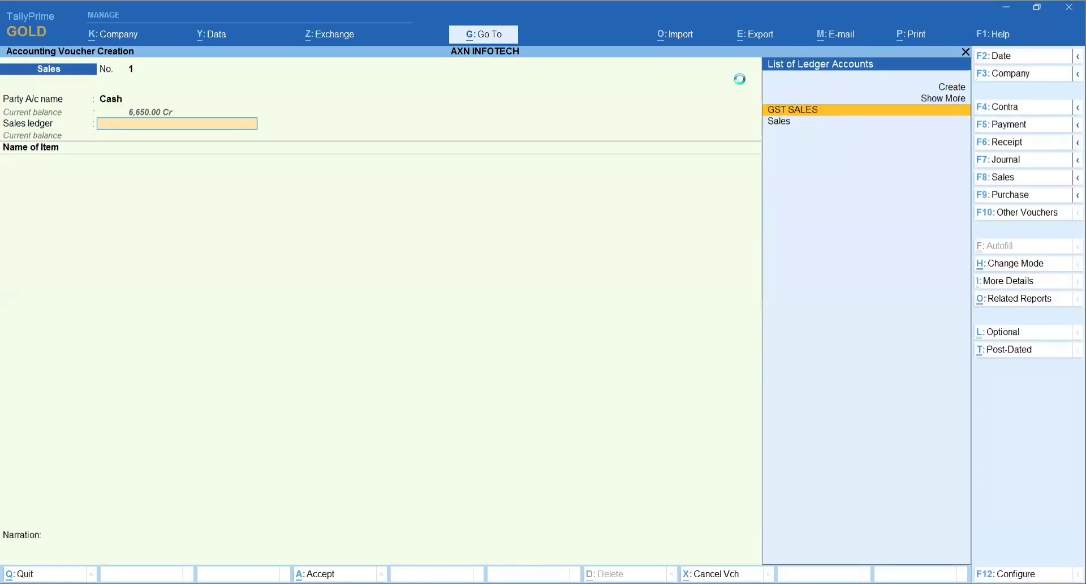
click(779, 121)
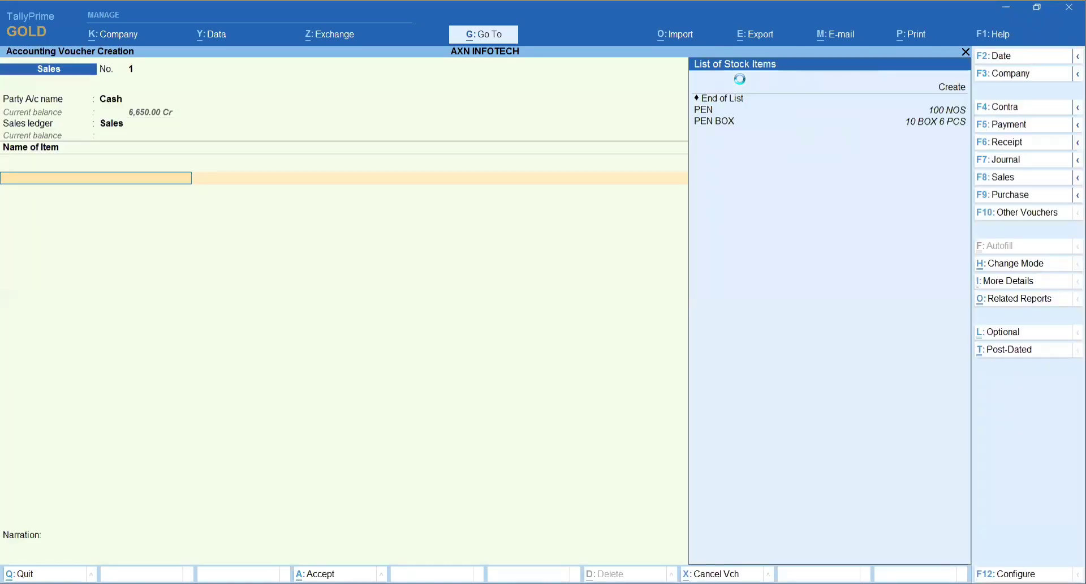
Sell PEN BOX at quantity 0-2 BOX, rate 360 per BOX, amount 60.00, tracking Not Applicable.
click(714, 121)
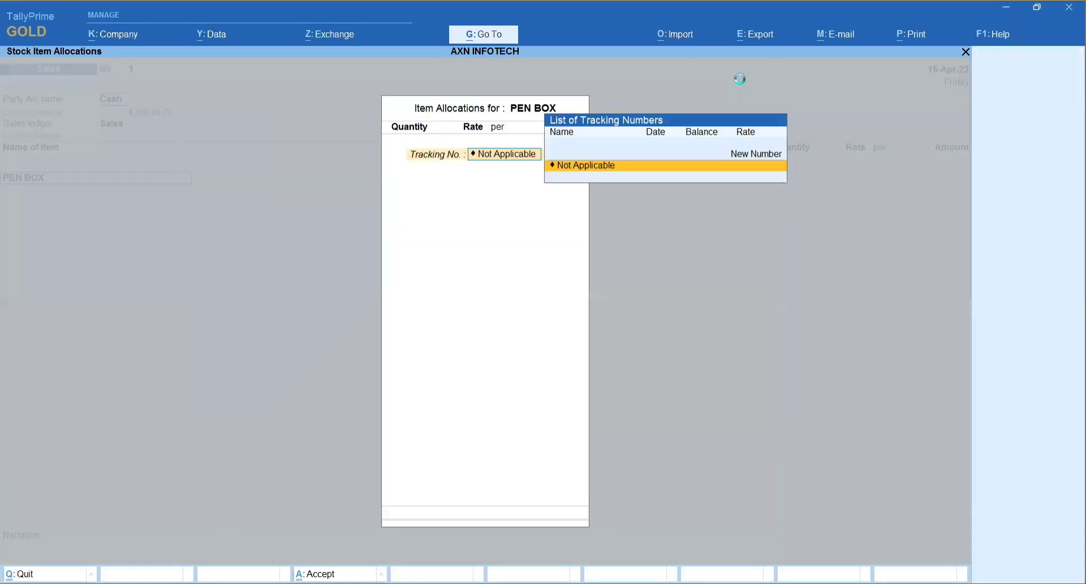
click(587, 165)
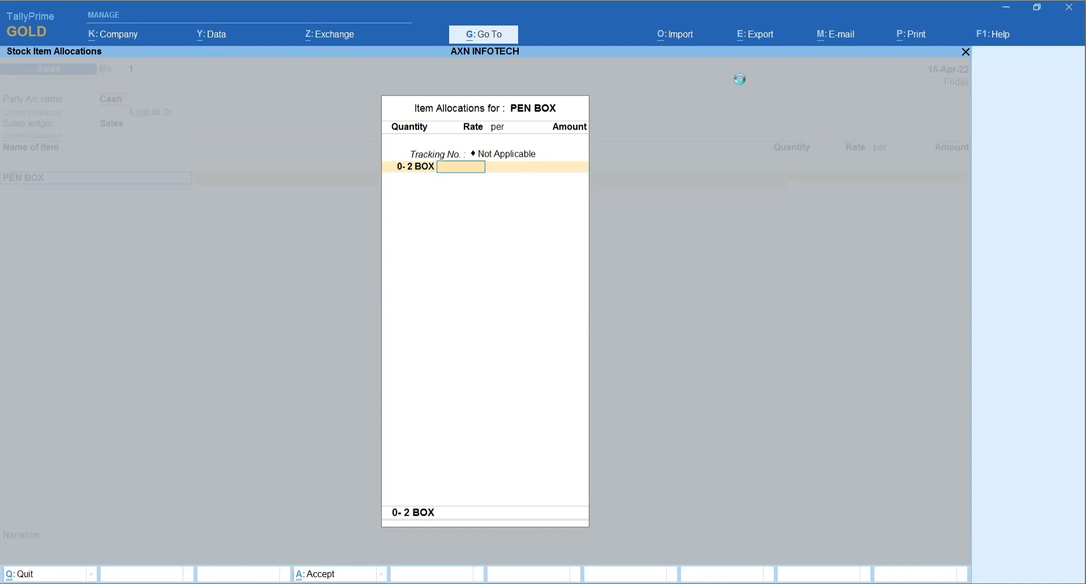
text(36)
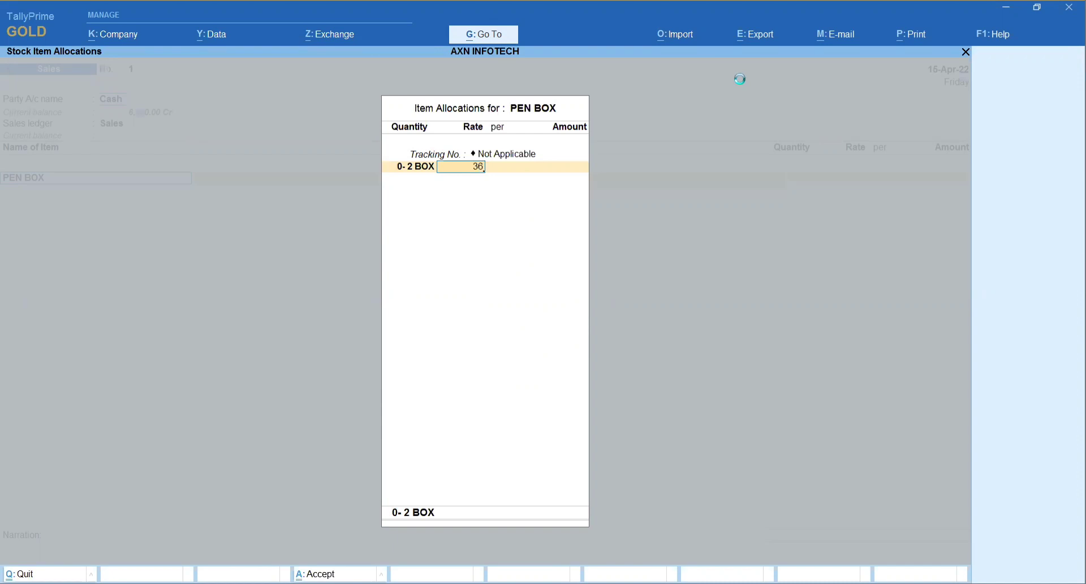
text(360.00)
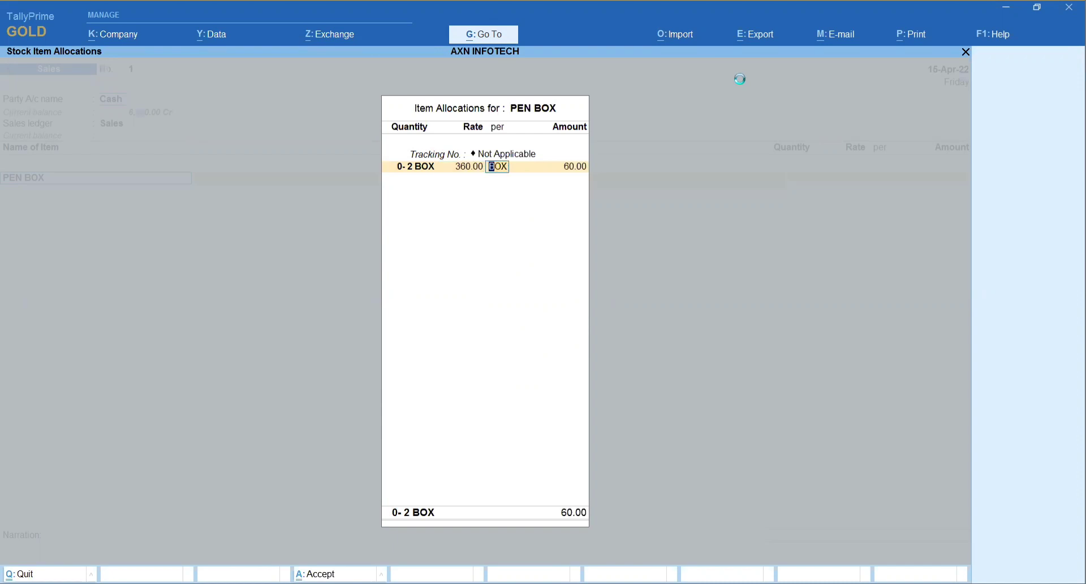
key(enter)
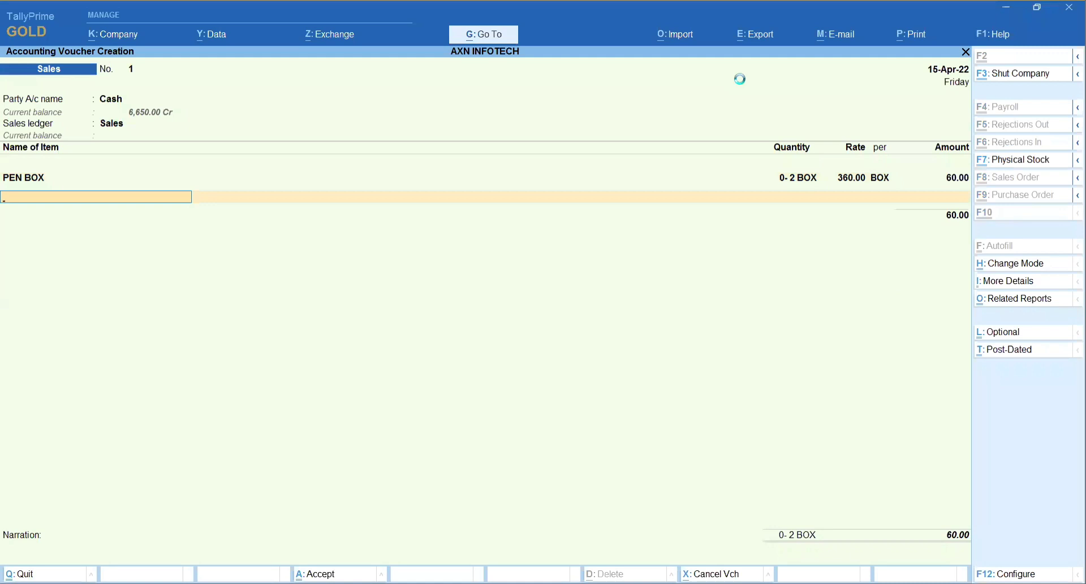
Save the sales voucher so the PEN BOX report closes at 10-4 BOX worth 3,100.00.
click(316, 574)
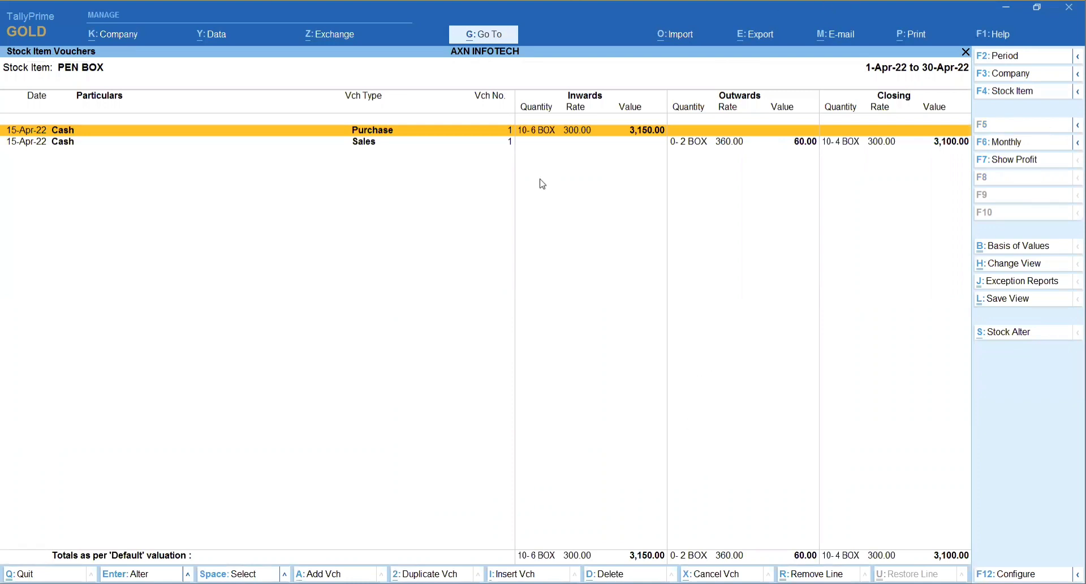
mouse_move(585, 144)
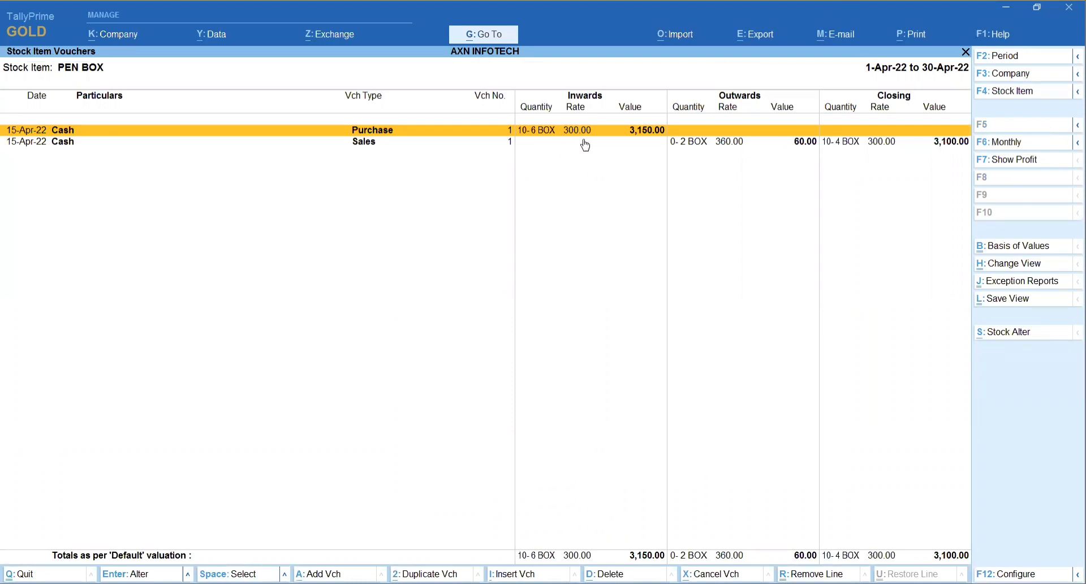
mouse_move(675, 155)
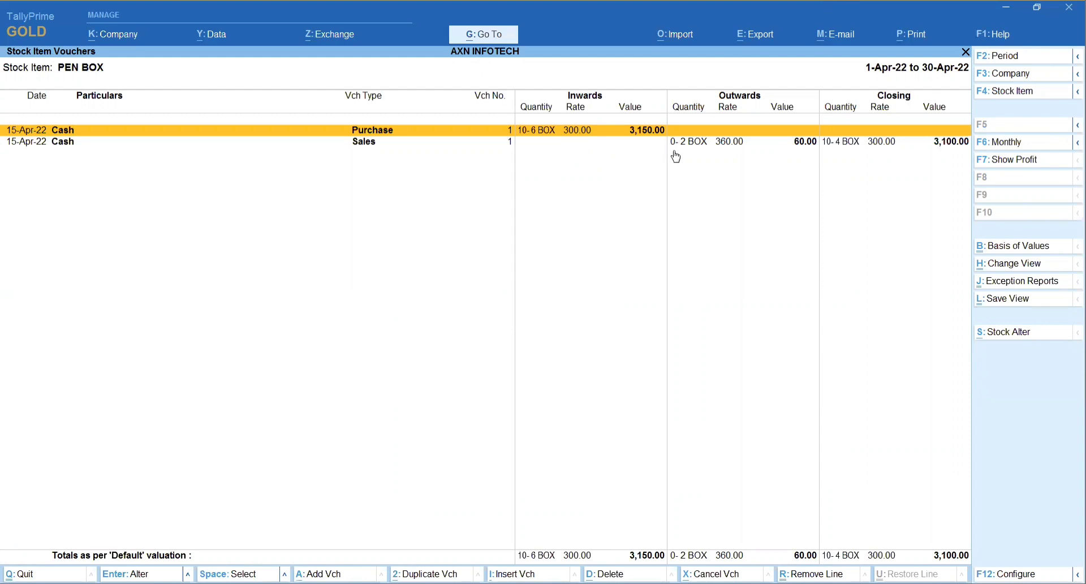
mouse_move(721, 150)
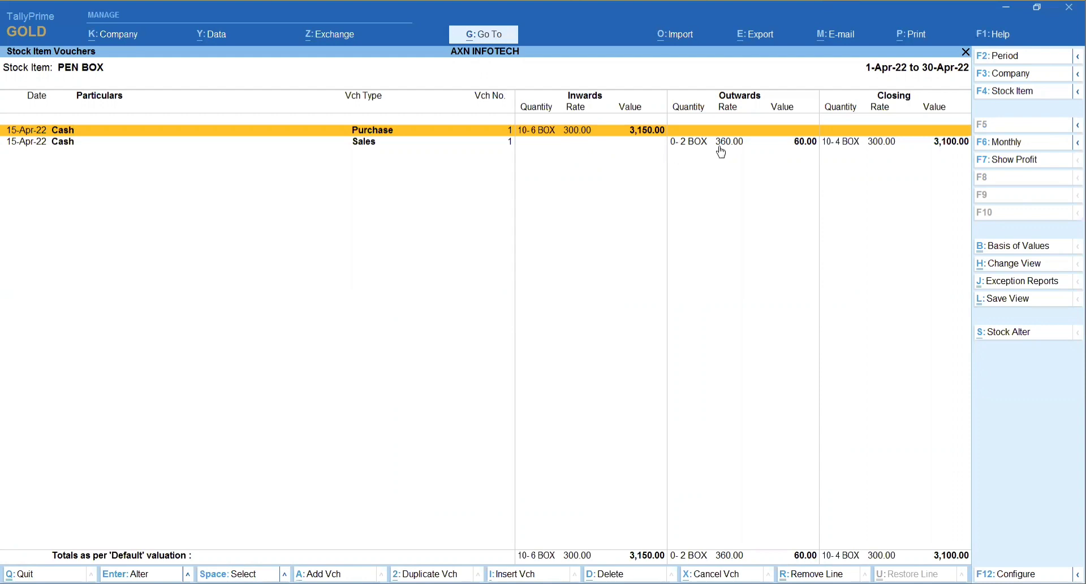
mouse_move(800, 153)
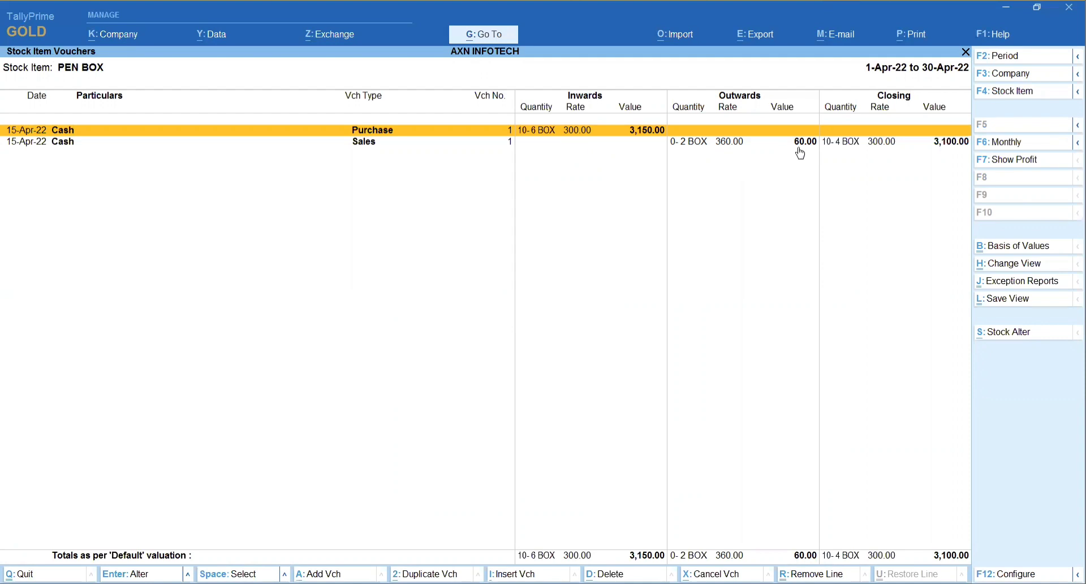
mouse_move(735, 104)
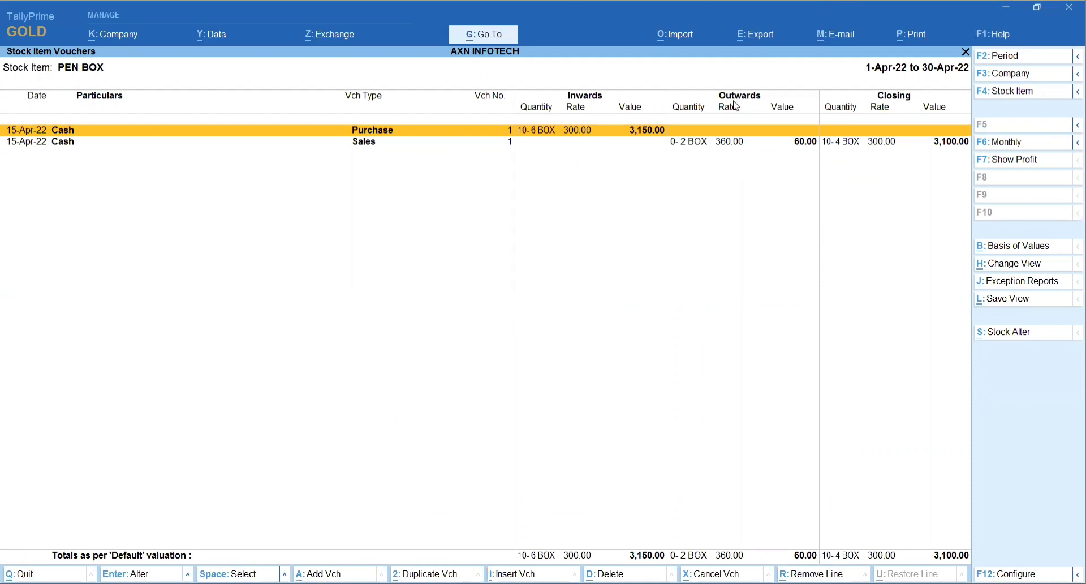